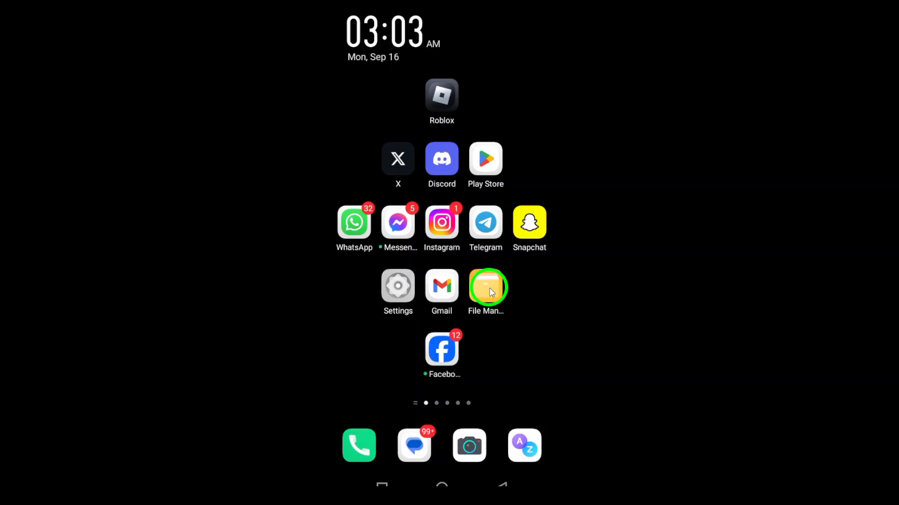
- Launch File Manager from the home screen to view its storage overview
left_click(486, 286)
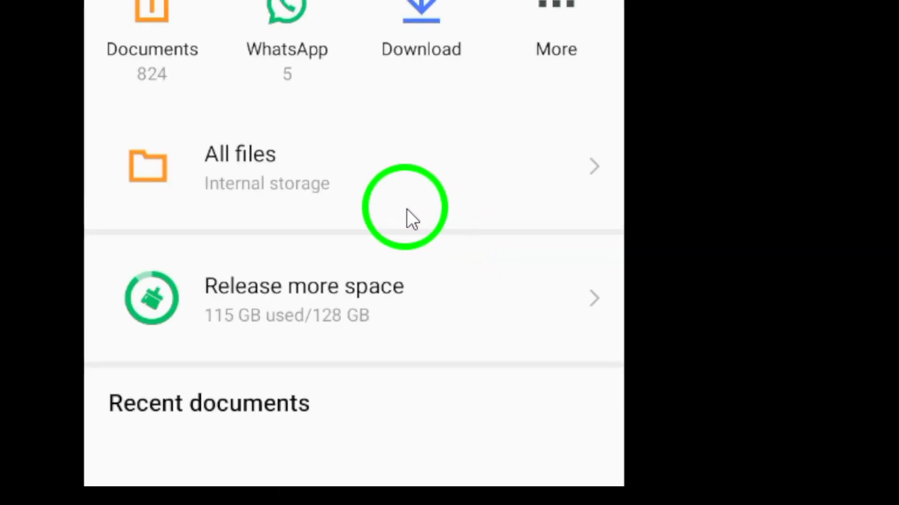
- Scroll down the File Manager storage overview
scroll("down", 3)
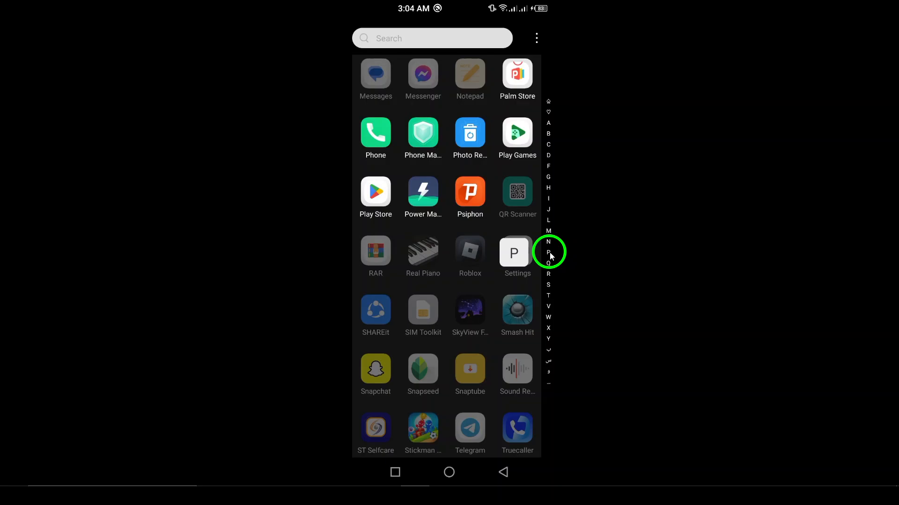
mouse_move(492, 193)
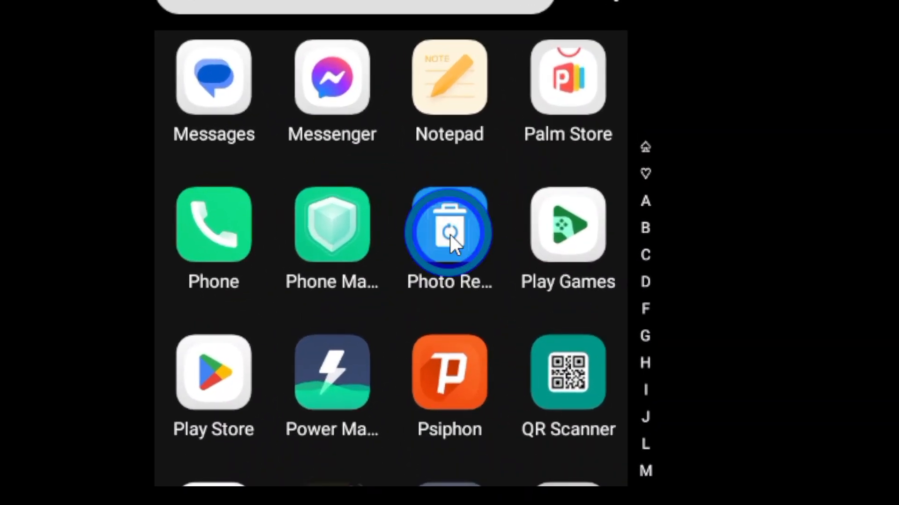
- Launch the Photo Recovery app from the app drawer
left_click(449, 232)
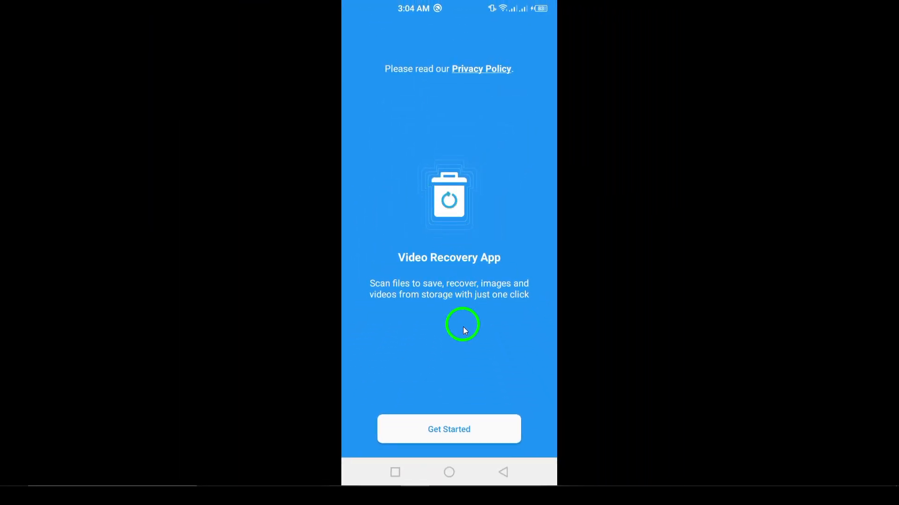
- Dismiss the Video Recovery App welcome screen with Get Started
left_click(448, 429)
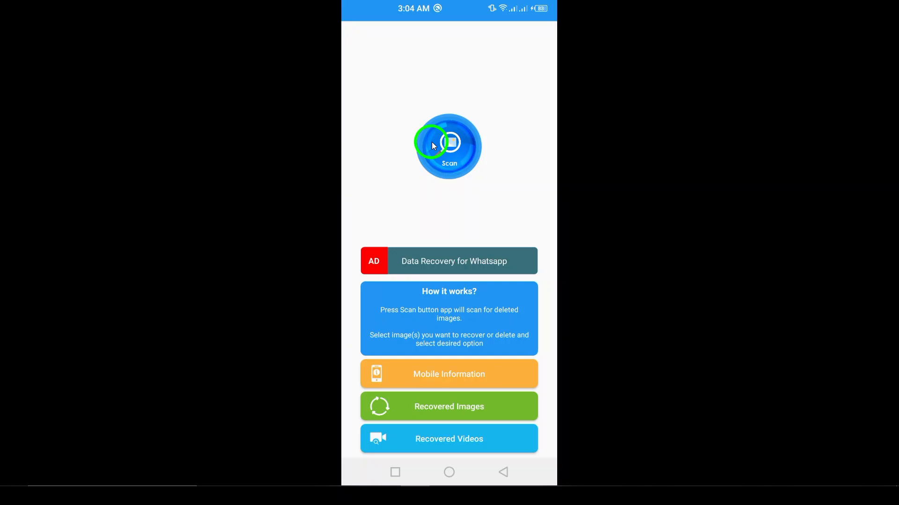